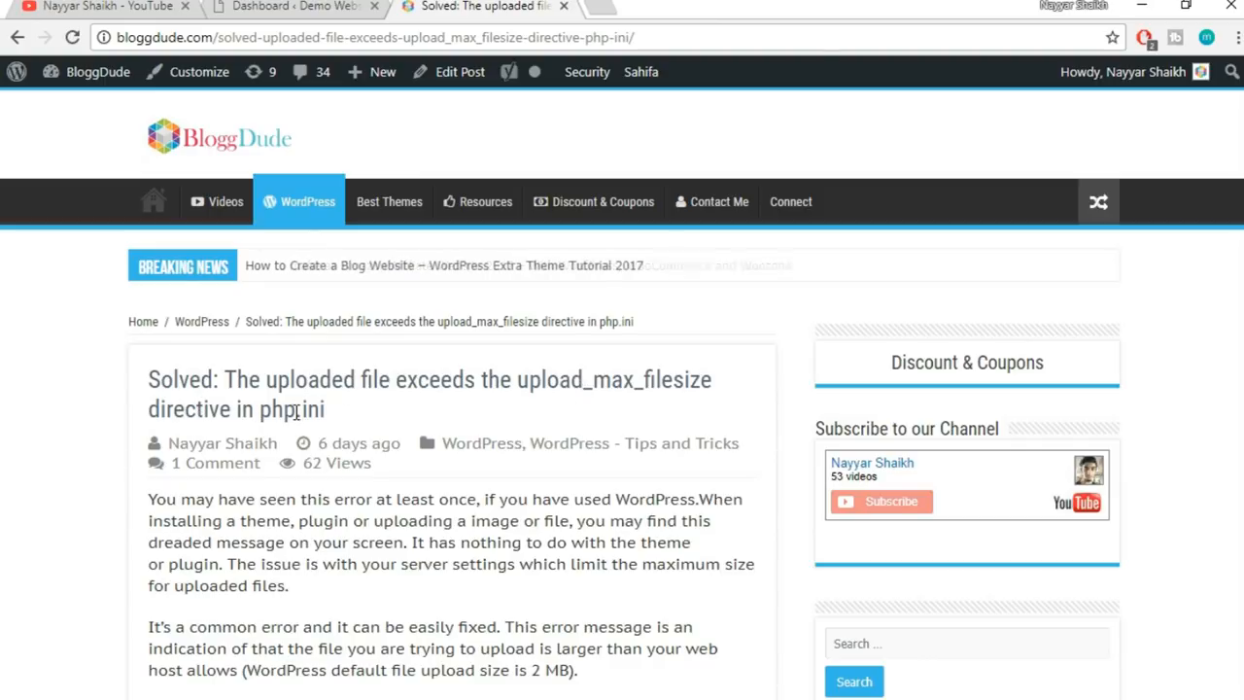
mouse_move(587, 418)
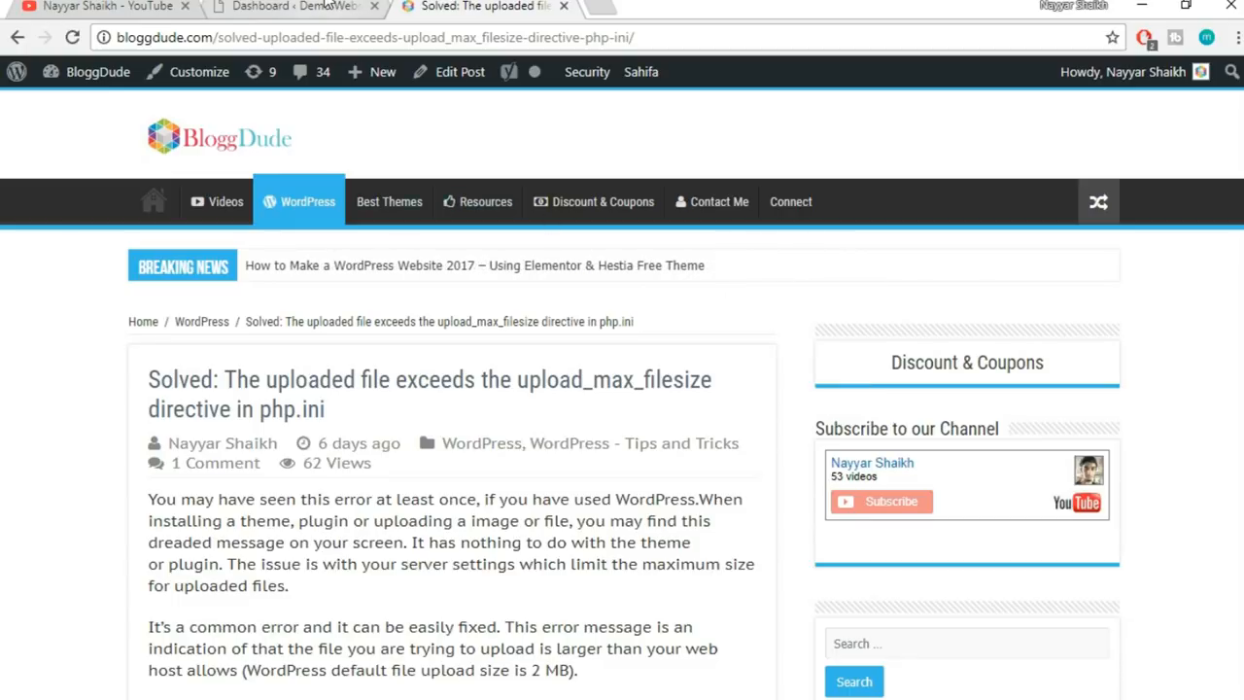
Switch from the BloggDude article to the 'Dashboard – Demo Website' tab.
click(292, 8)
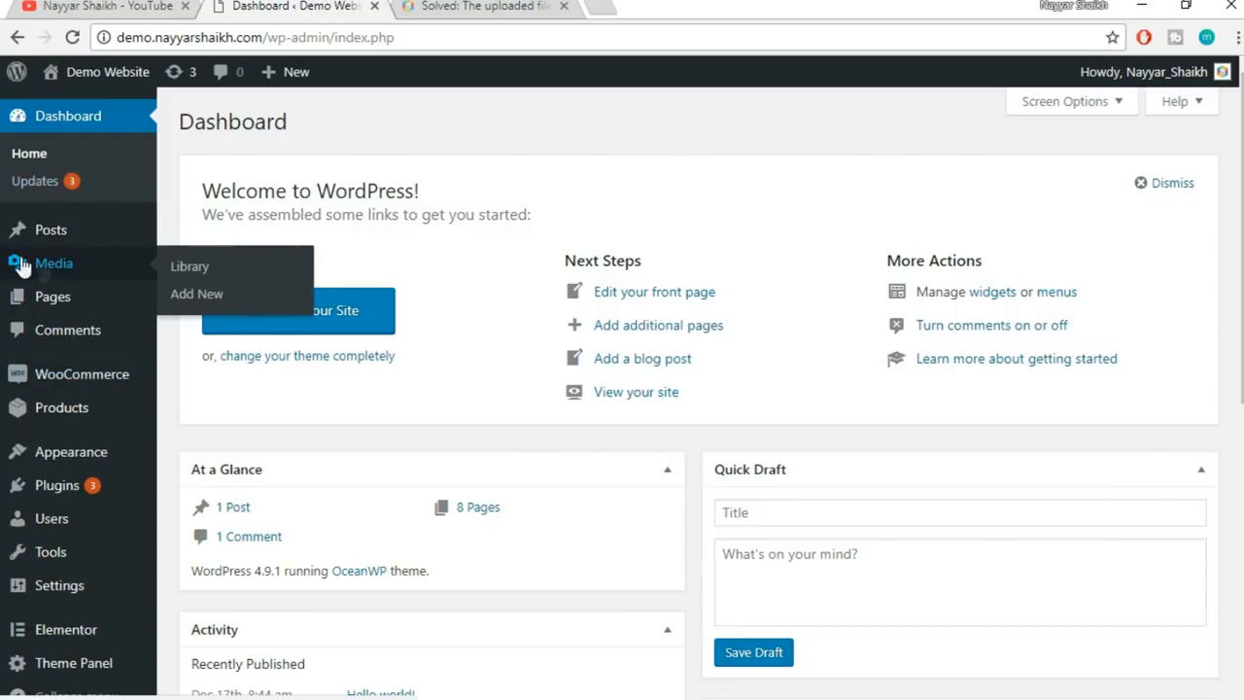
Go to Media > Add New, highlight the 'Maximum upload file size: 2 MB' line, then bring up FileZilla.
click(196, 293)
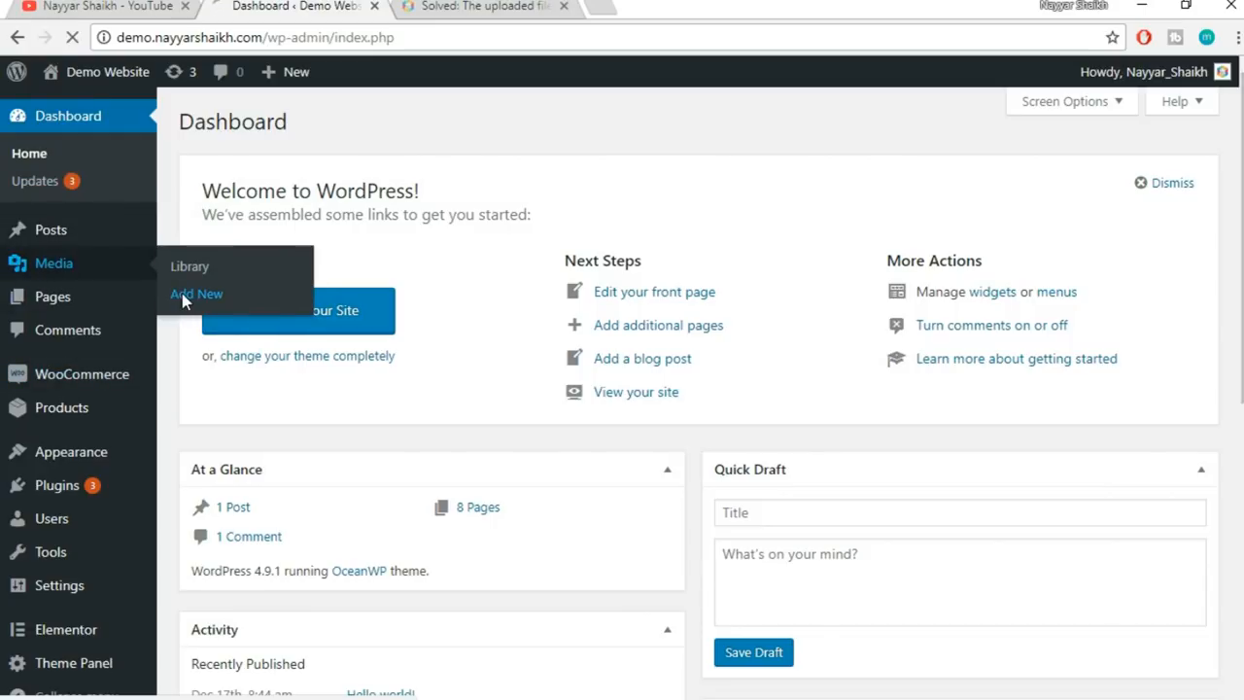
click(196, 293)
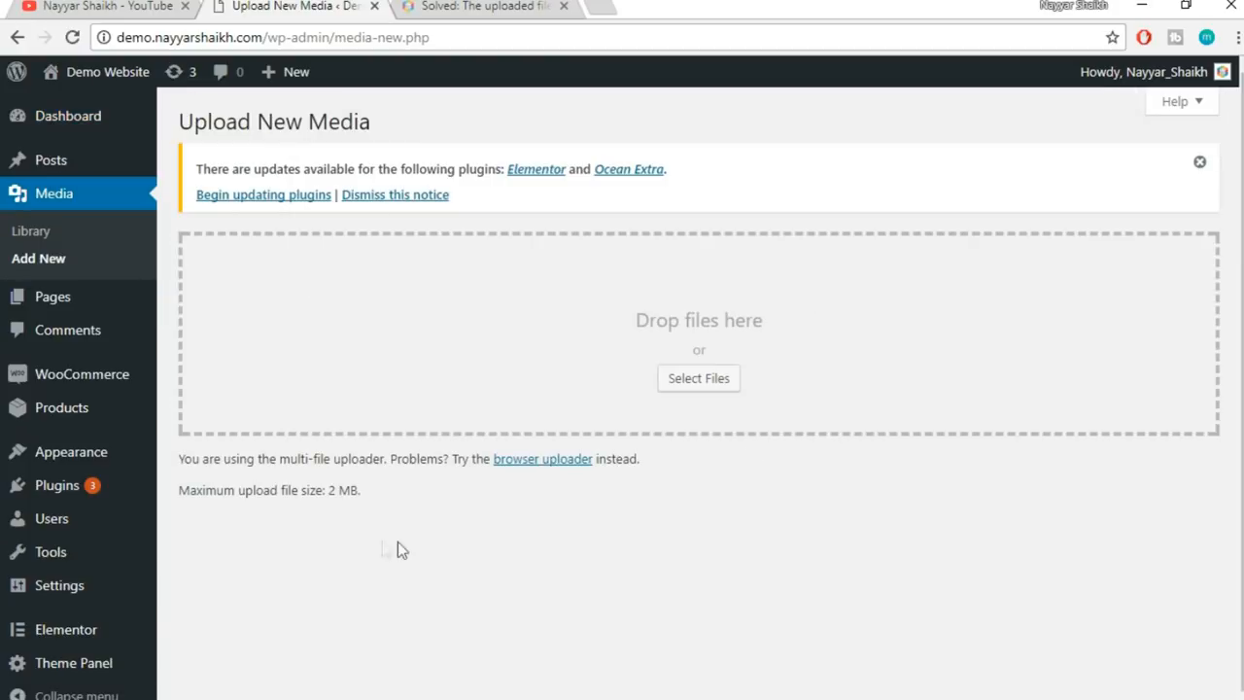
triple_click(269, 490)
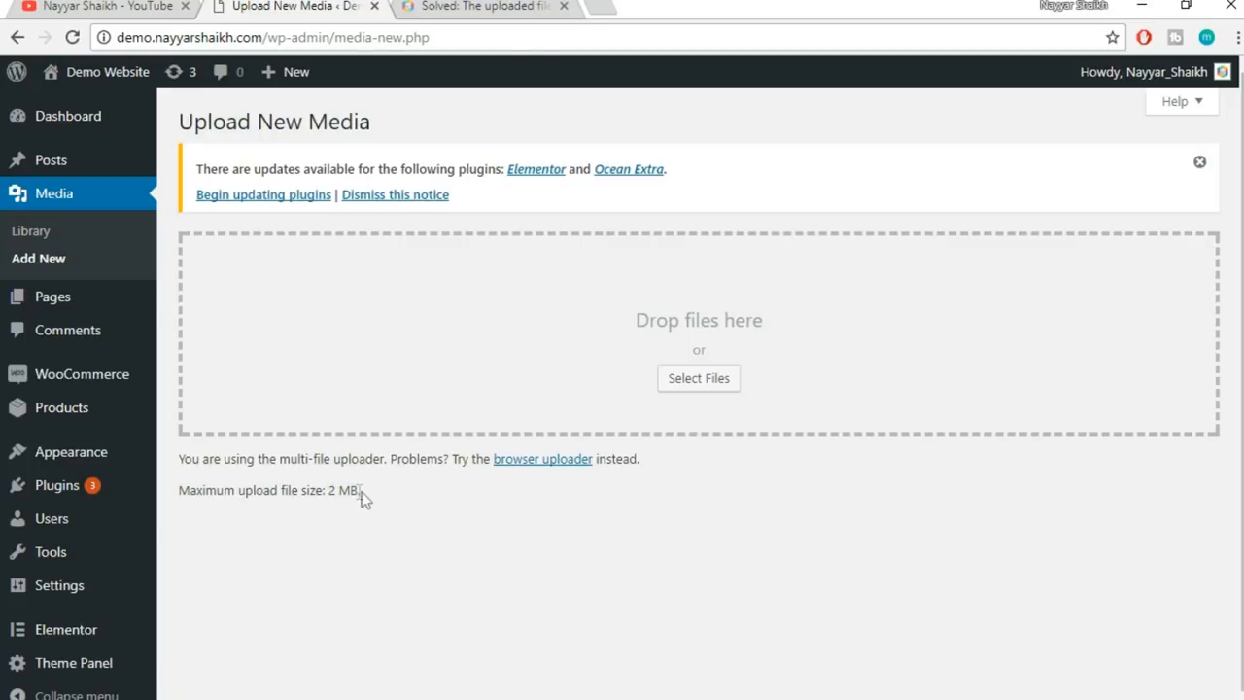
mouse_move(392, 517)
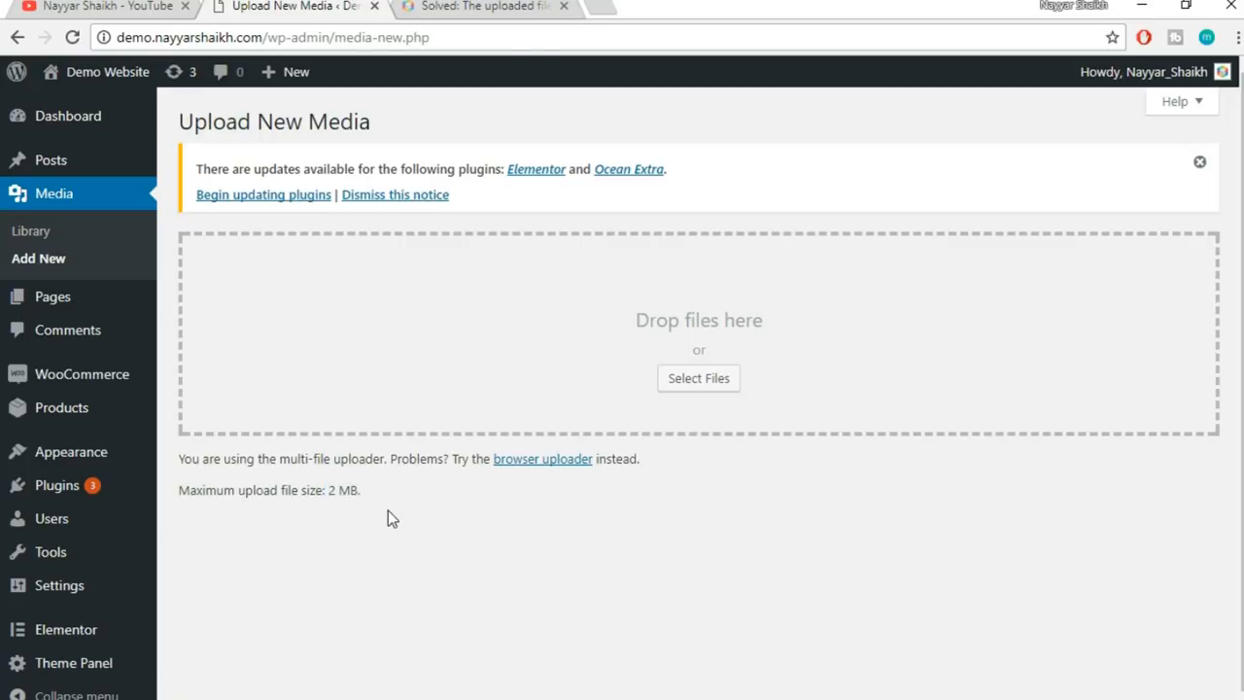
mouse_move(497, 503)
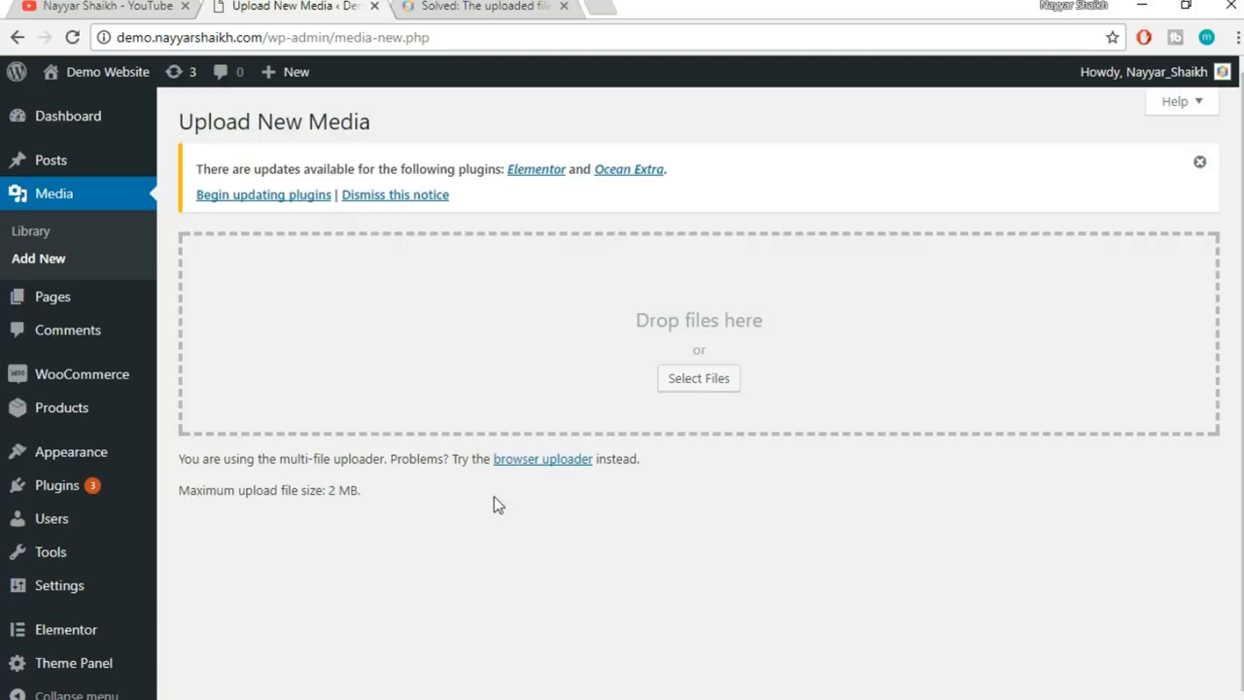
click(16, 690)
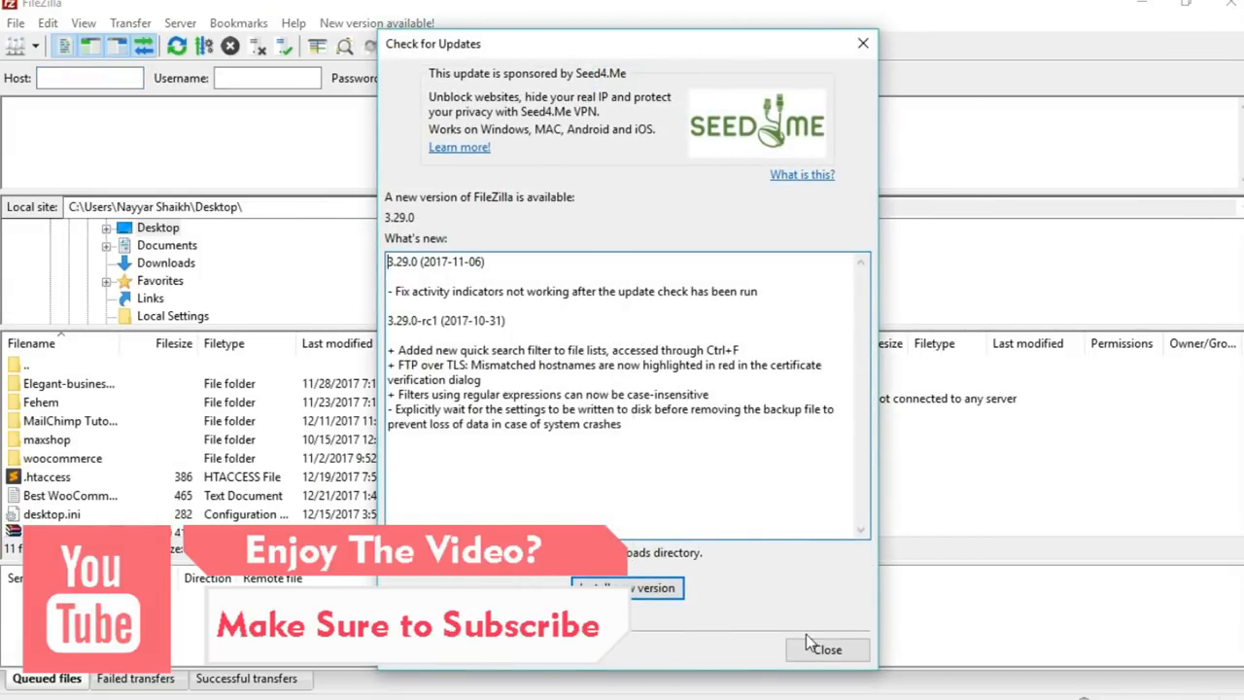
Dismiss the update notice, Quickconnect to the host and pick the demo site's remote folder.
click(828, 649)
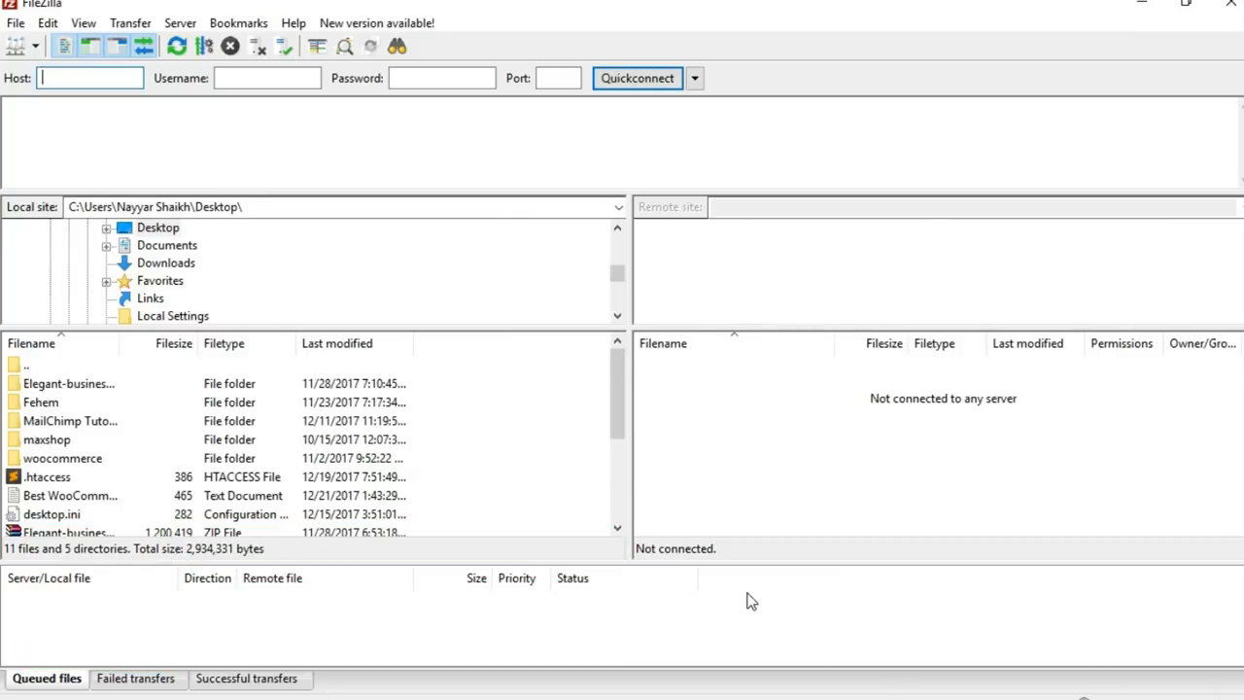
click(638, 78)
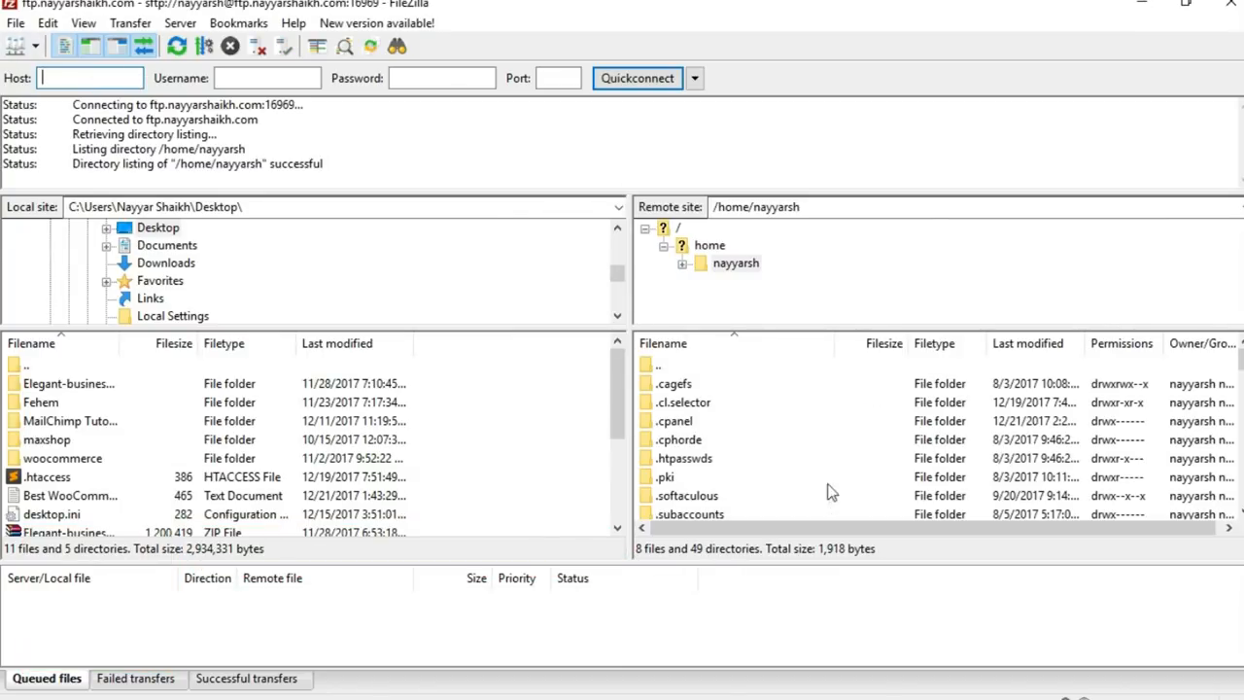
mouse_move(807, 465)
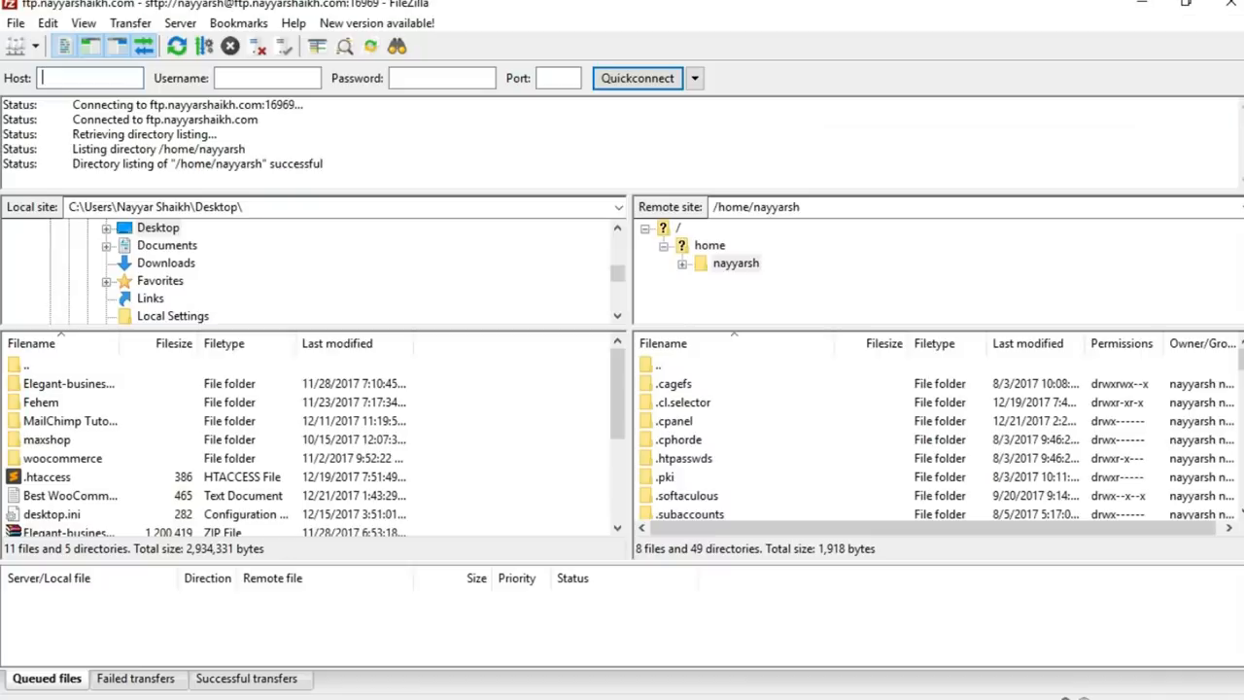
scroll(down, 3)
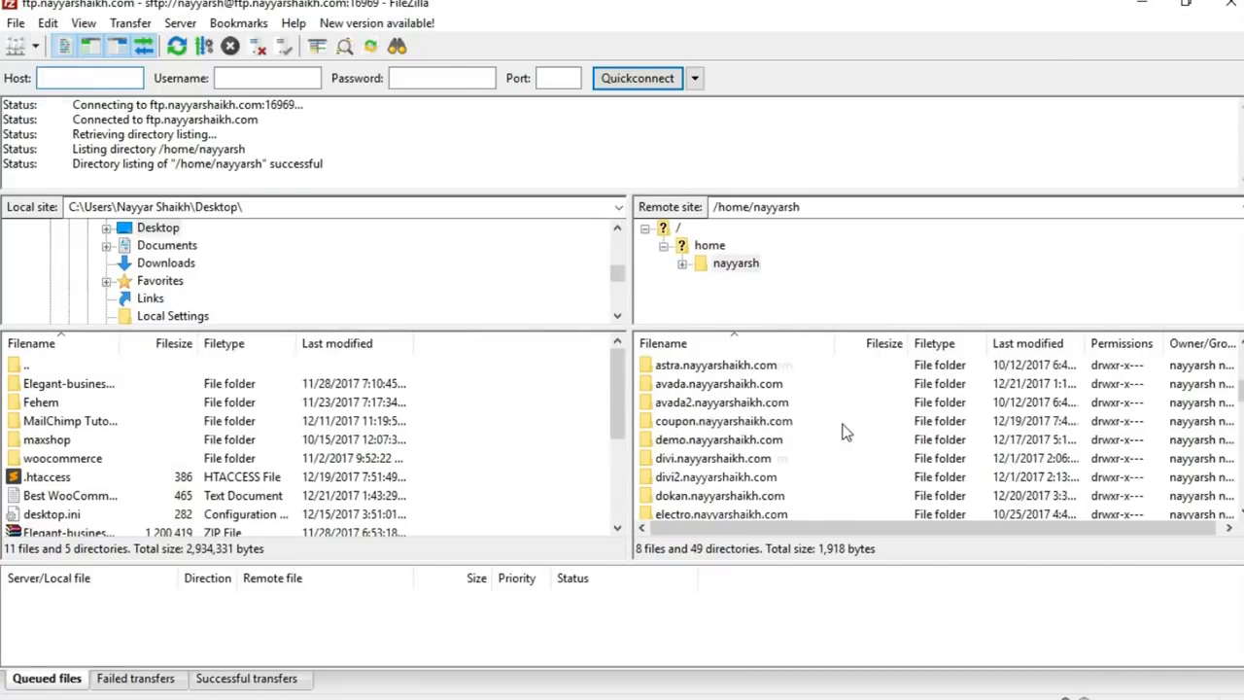
scroll(down, 3)
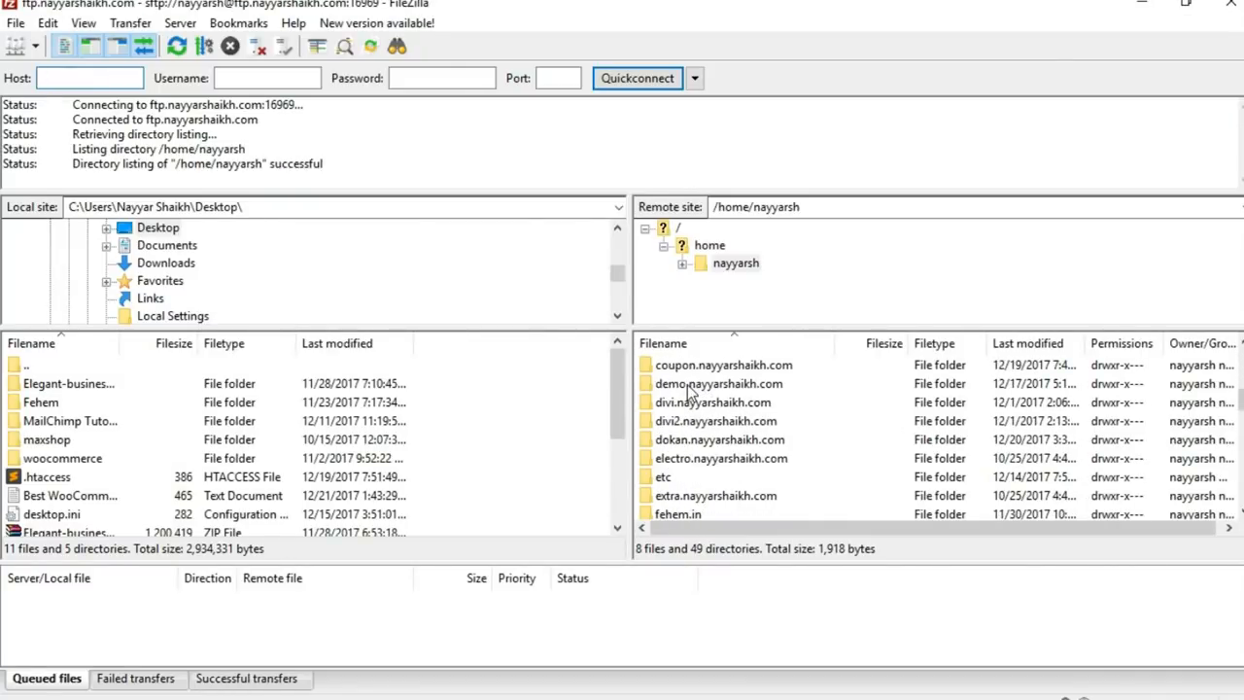
click(719, 383)
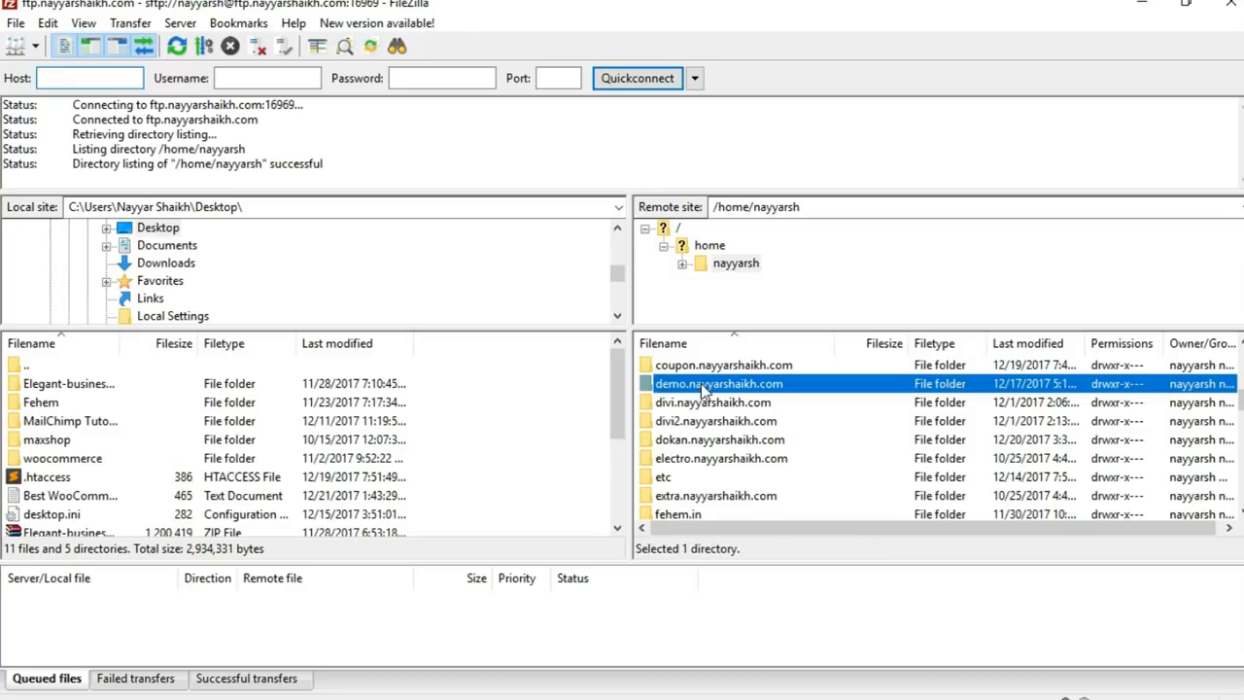
Download the demo site's .htaccess from its remote folder to the local Desktop.
double_click(719, 383)
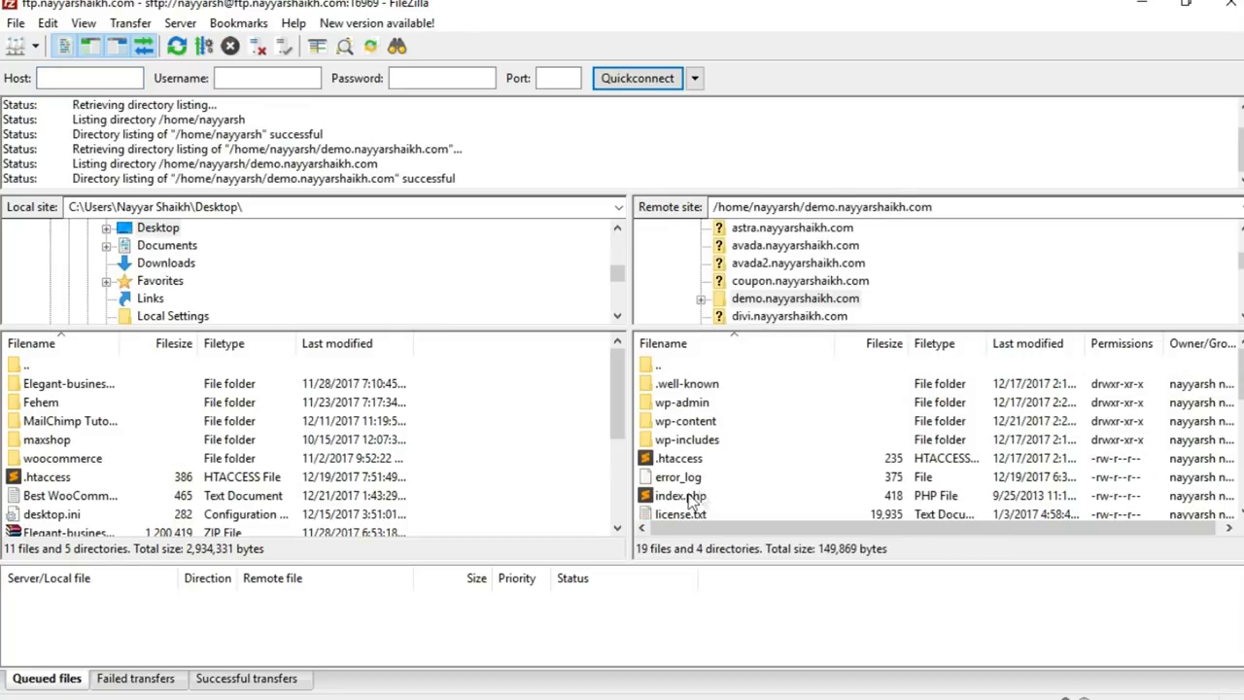
mouse_move(690, 468)
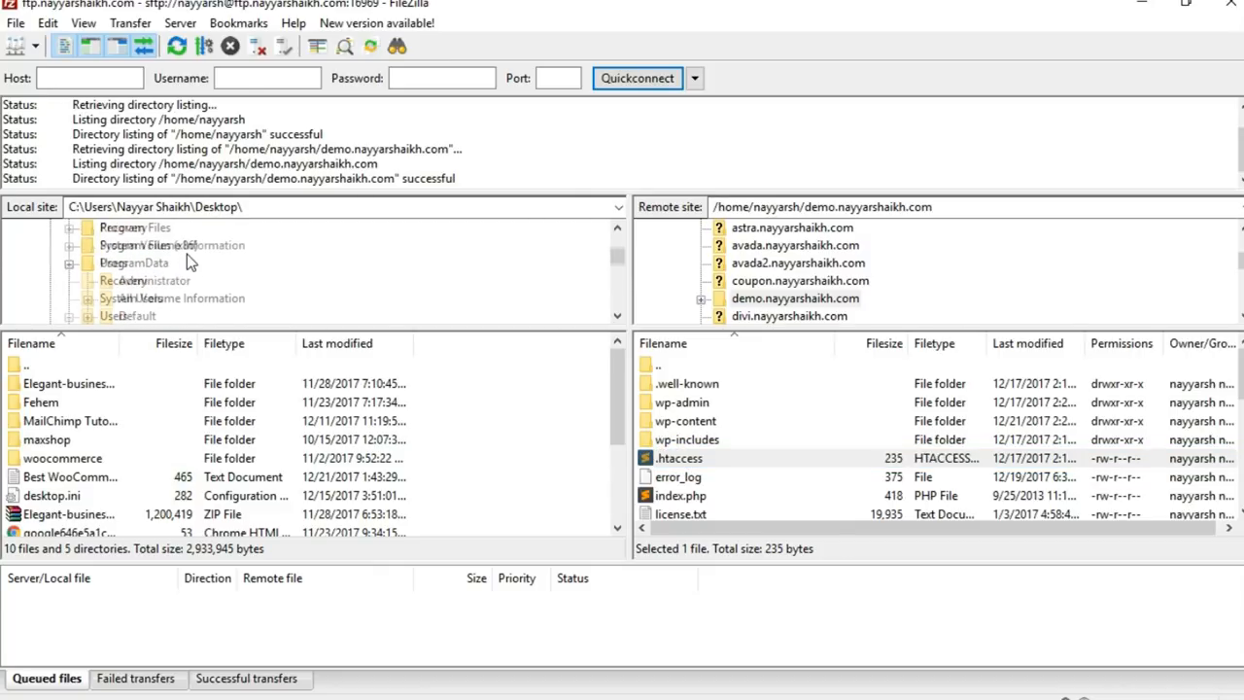
click(159, 226)
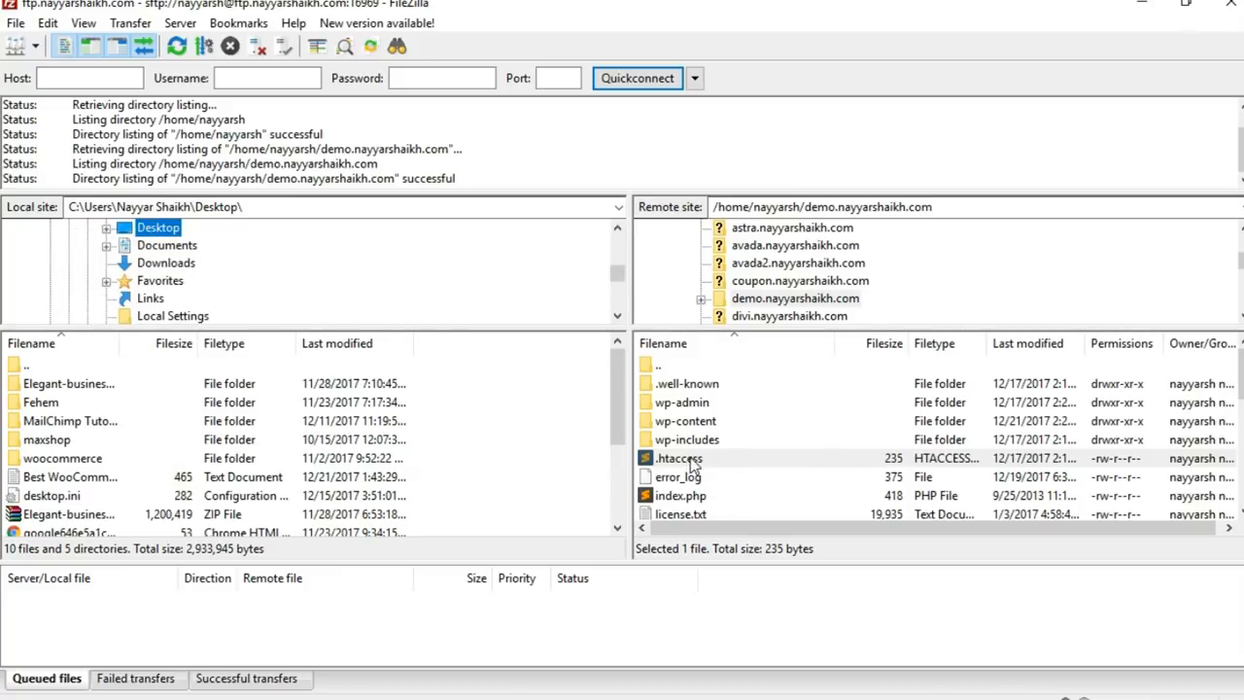
double_click(676, 458)
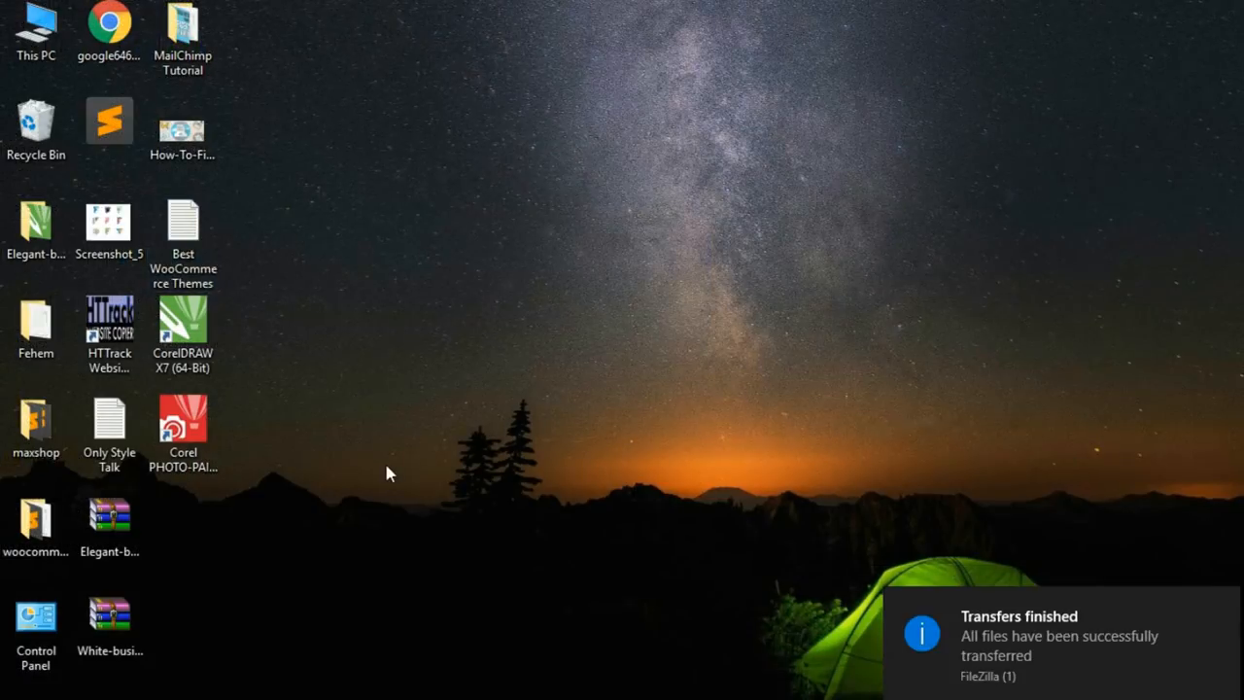
Open the desktop .htaccess in Sublime Text and return to the Chrome window.
drag(109, 121, 626, 125)
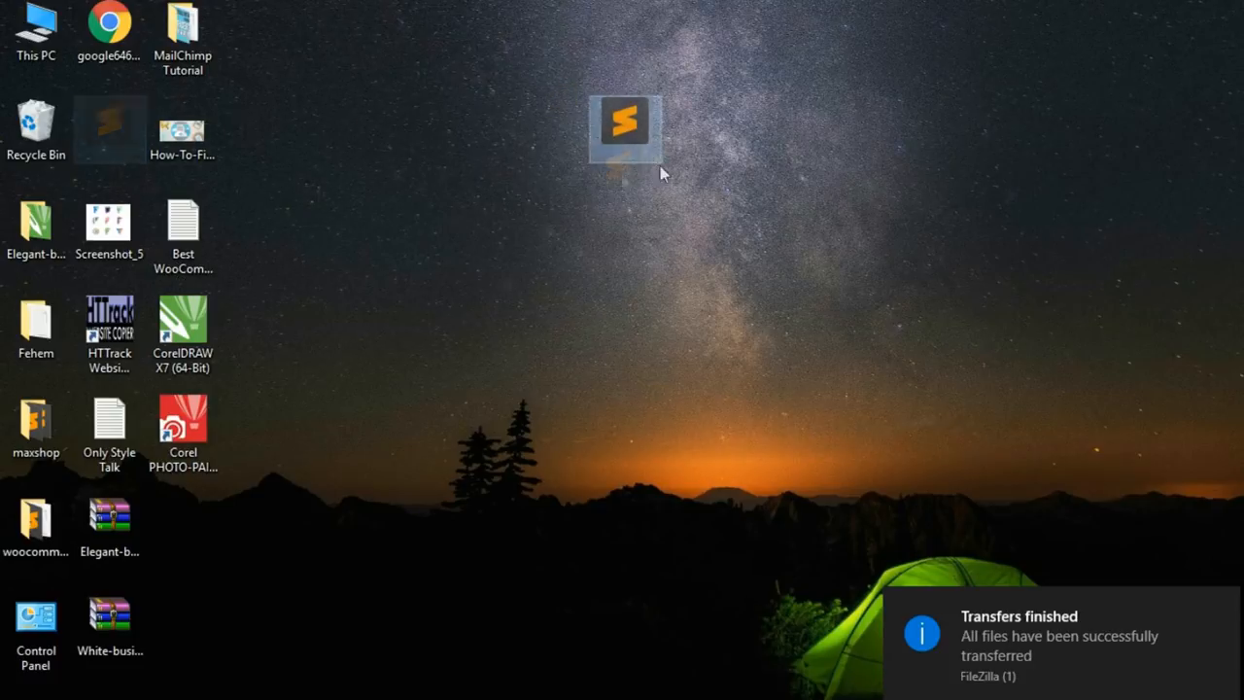
mouse_move(631, 152)
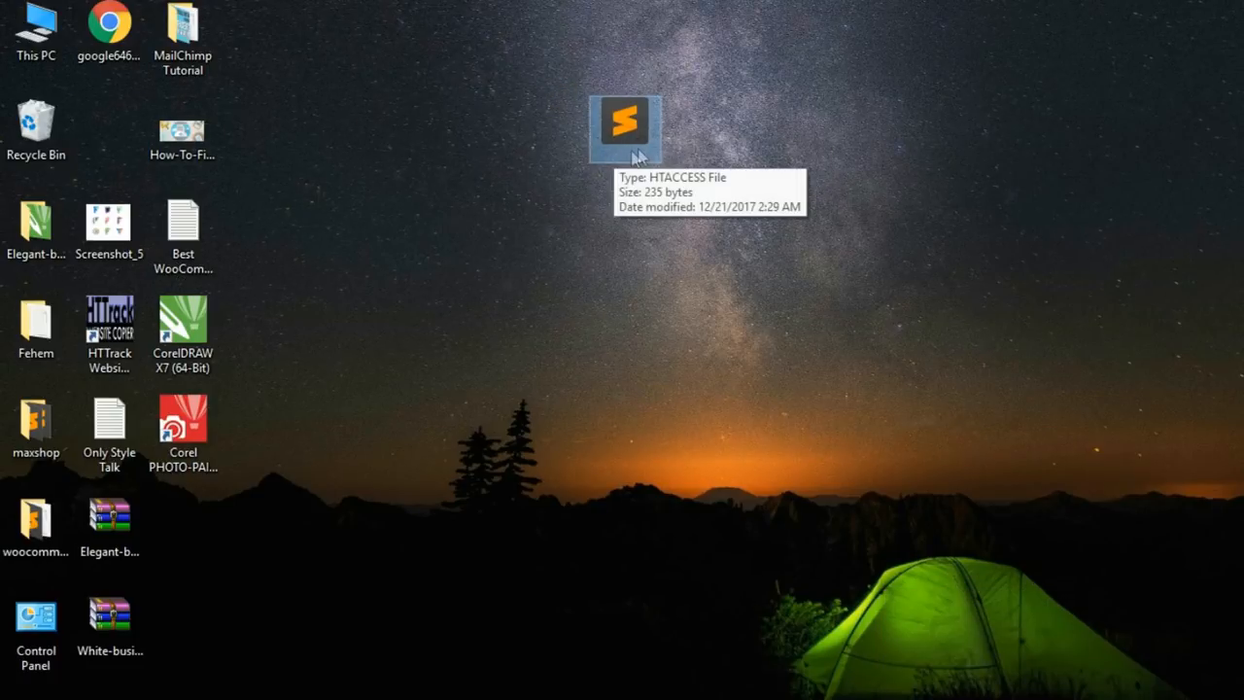
mouse_move(649, 132)
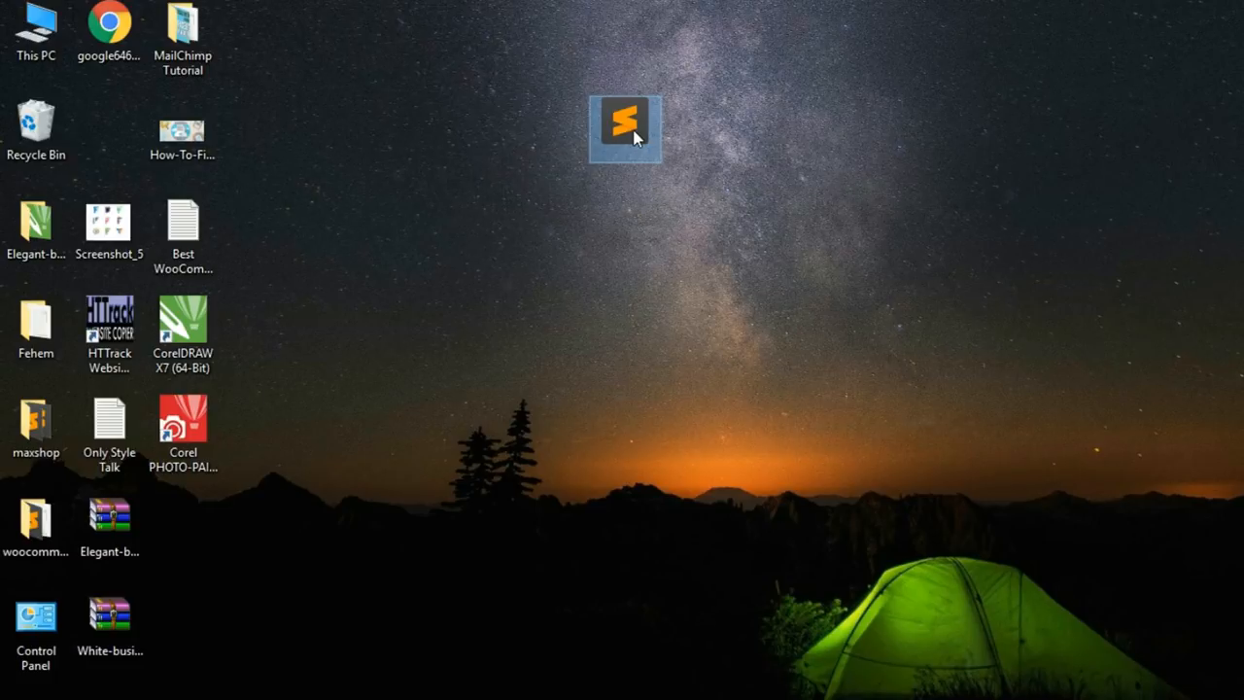
double_click(626, 129)
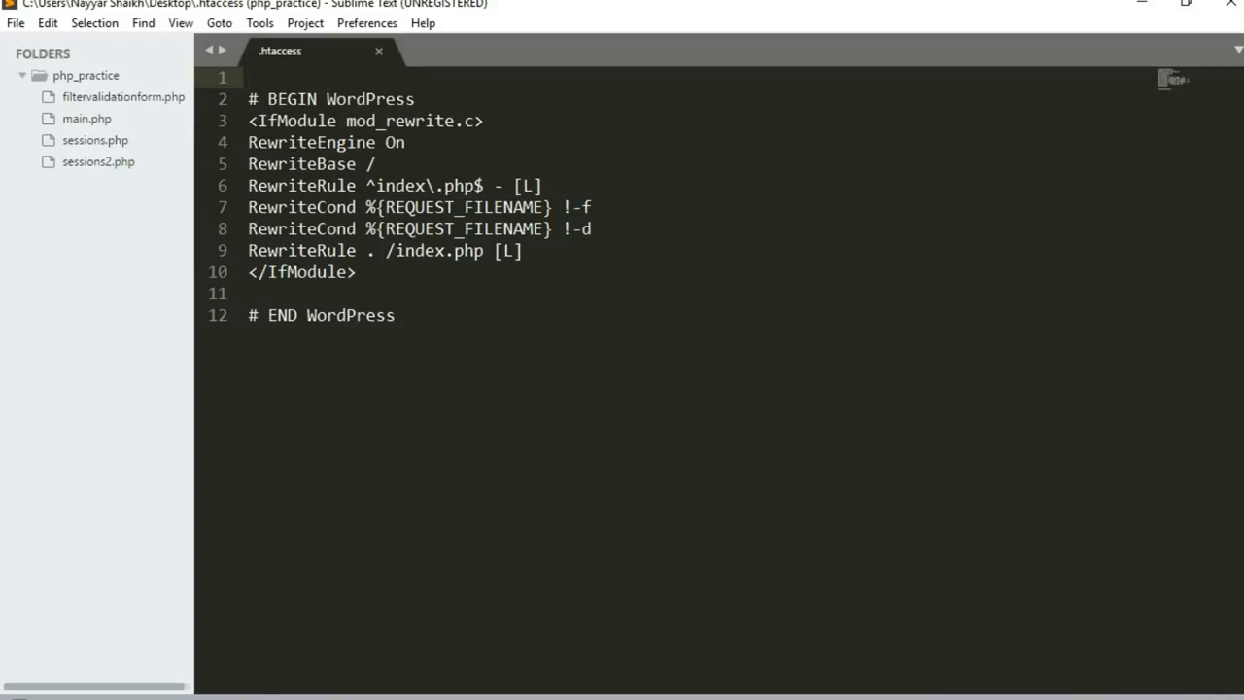
click(476, 6)
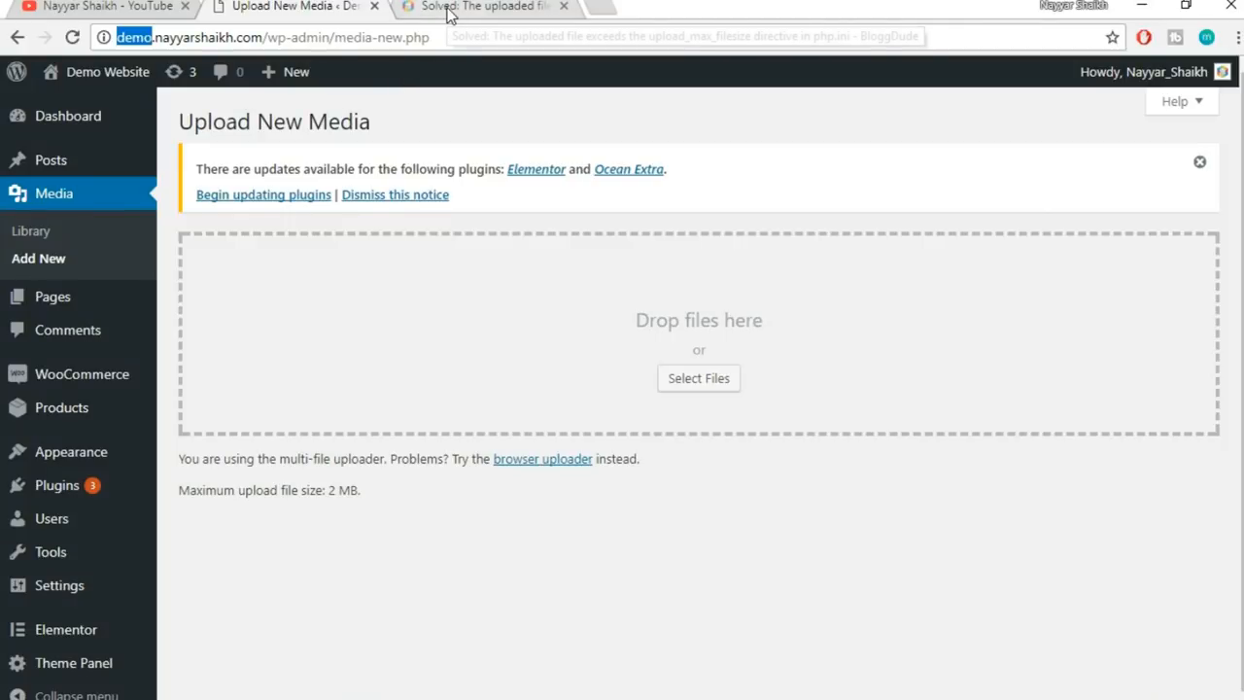
Select the php_value lines (upload_max_filesize 64M etc.) in the BloggDude article's code block.
click(482, 8)
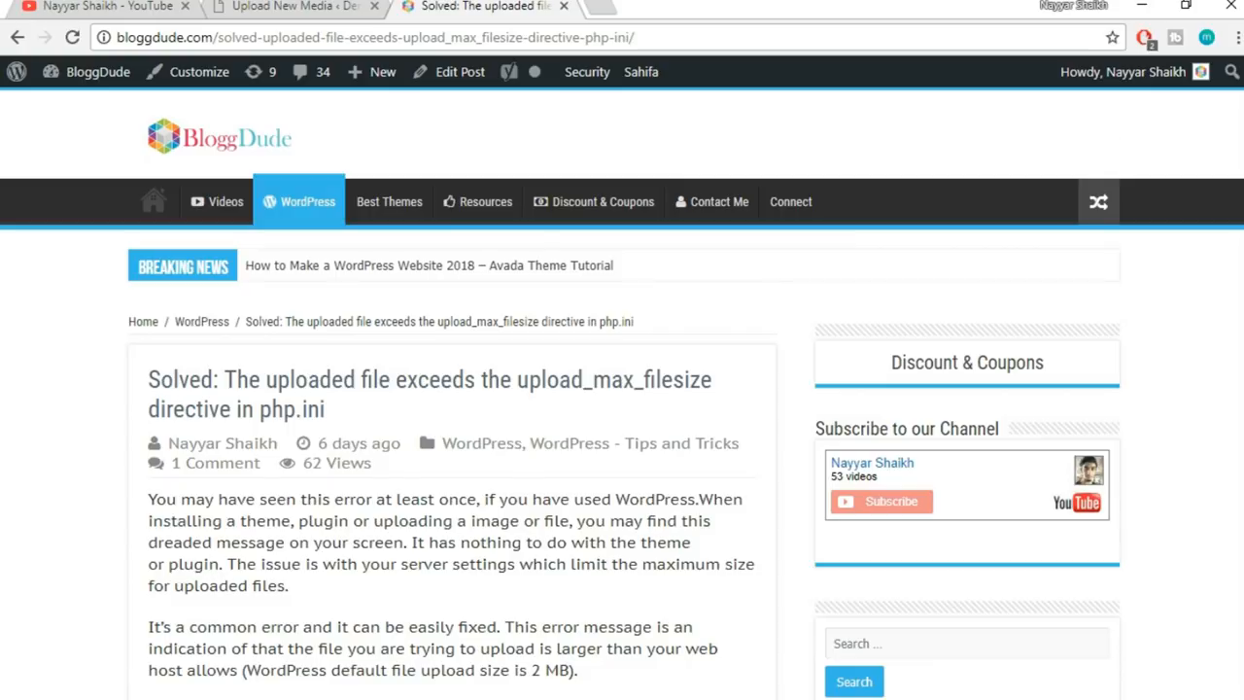
scroll(down, 3)
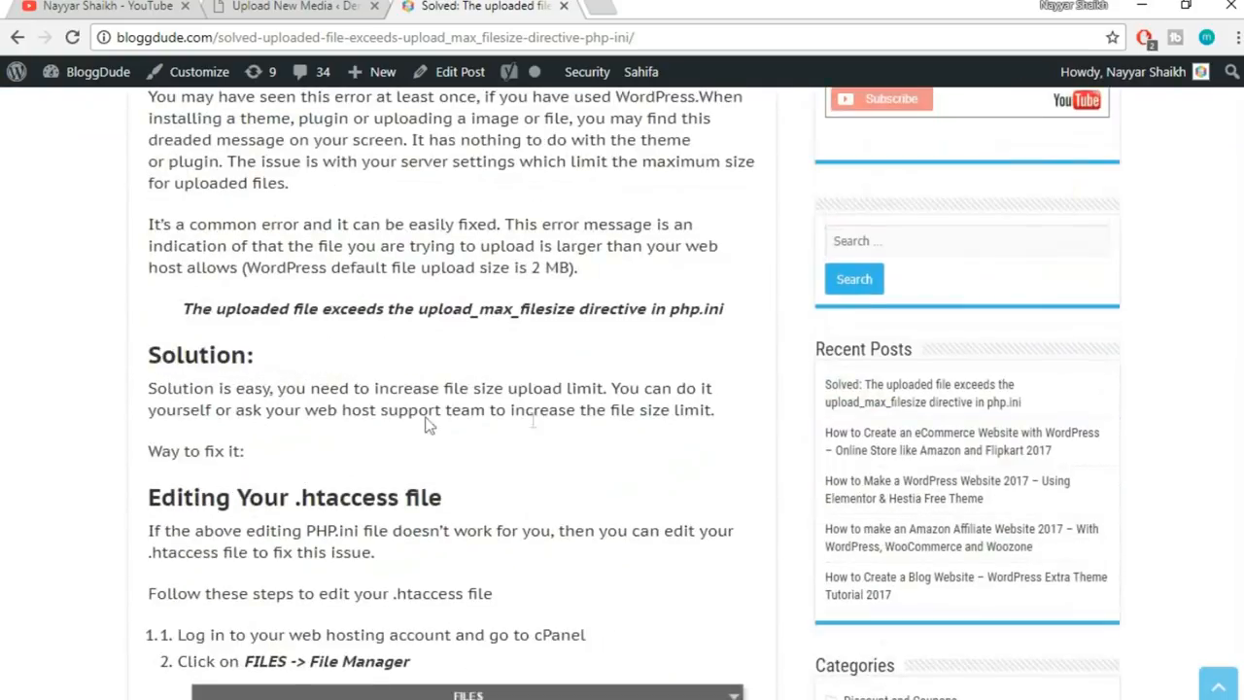
scroll(down, 3)
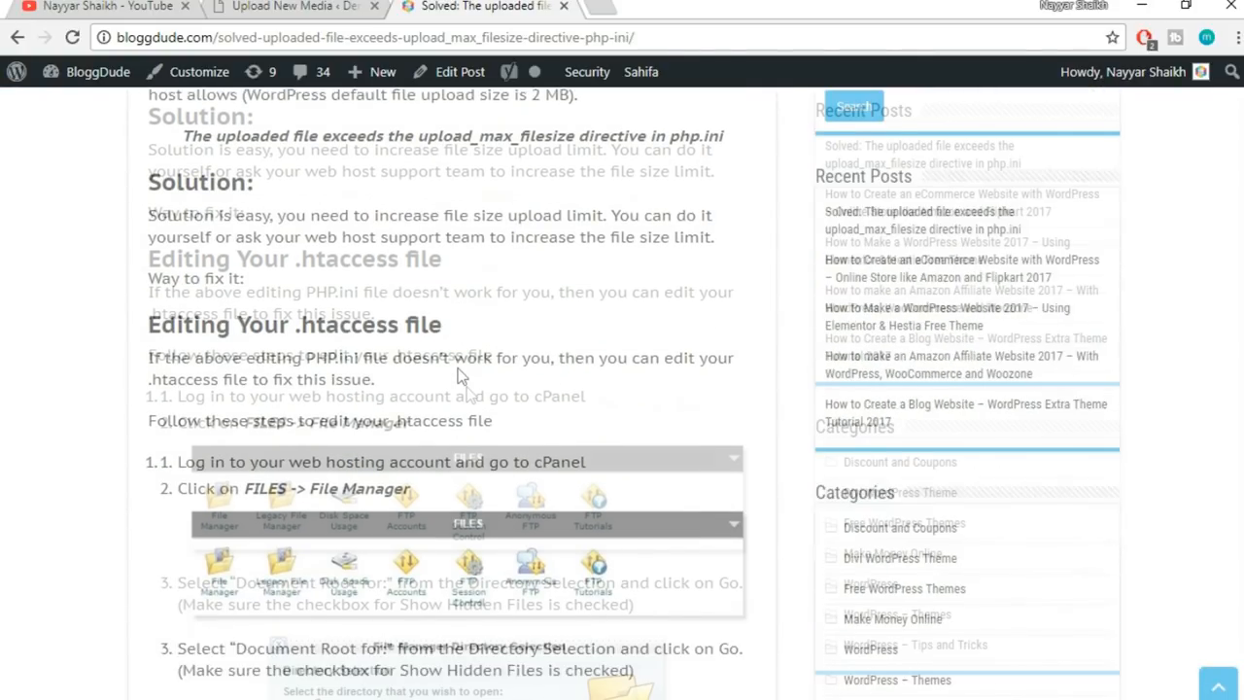
scroll(down, 3)
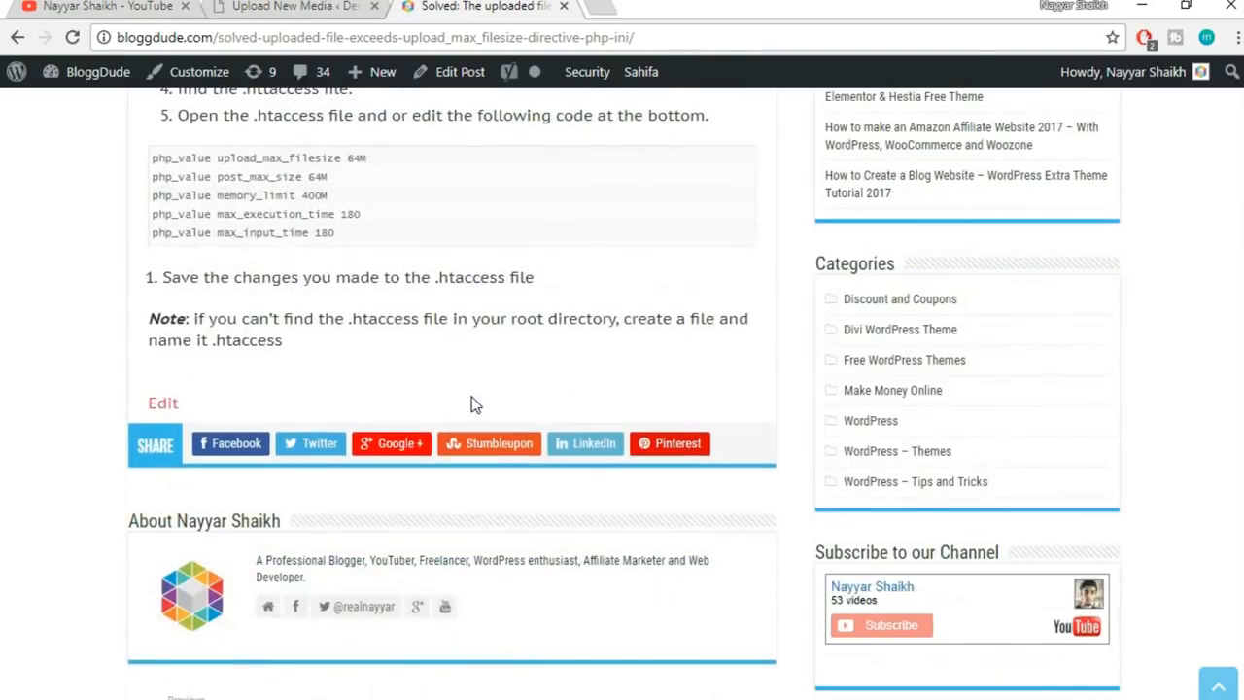
scroll(up, 3)
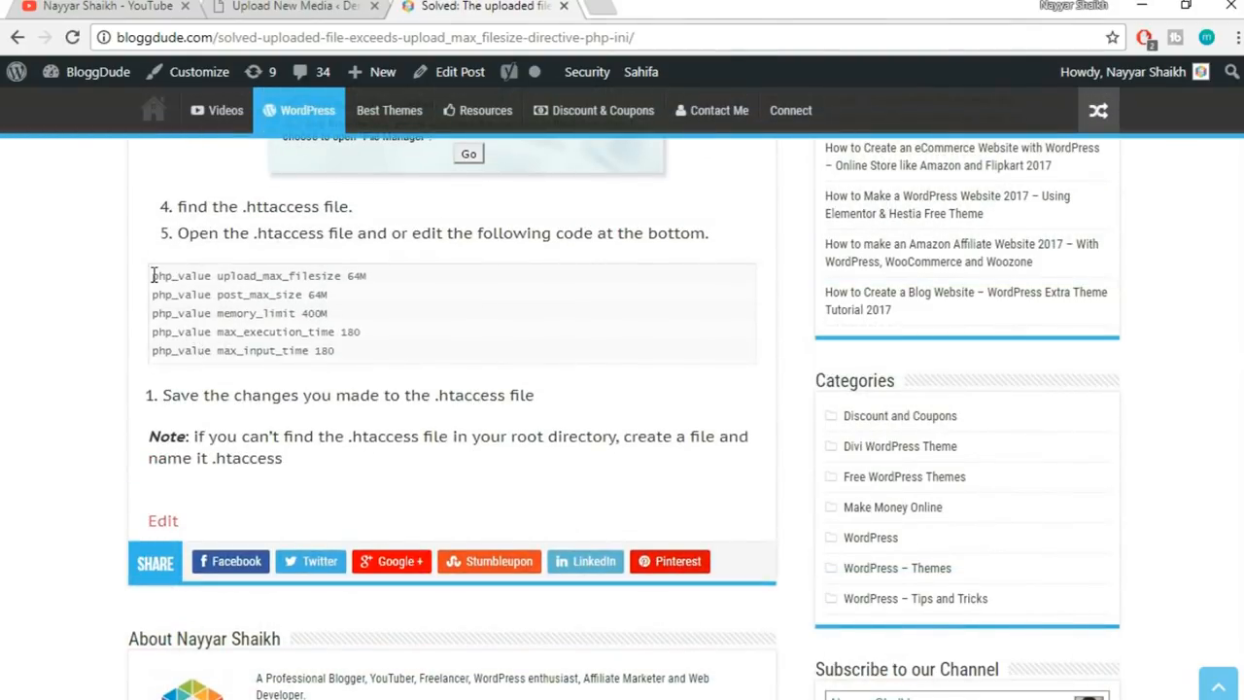
drag(151, 276, 335, 350)
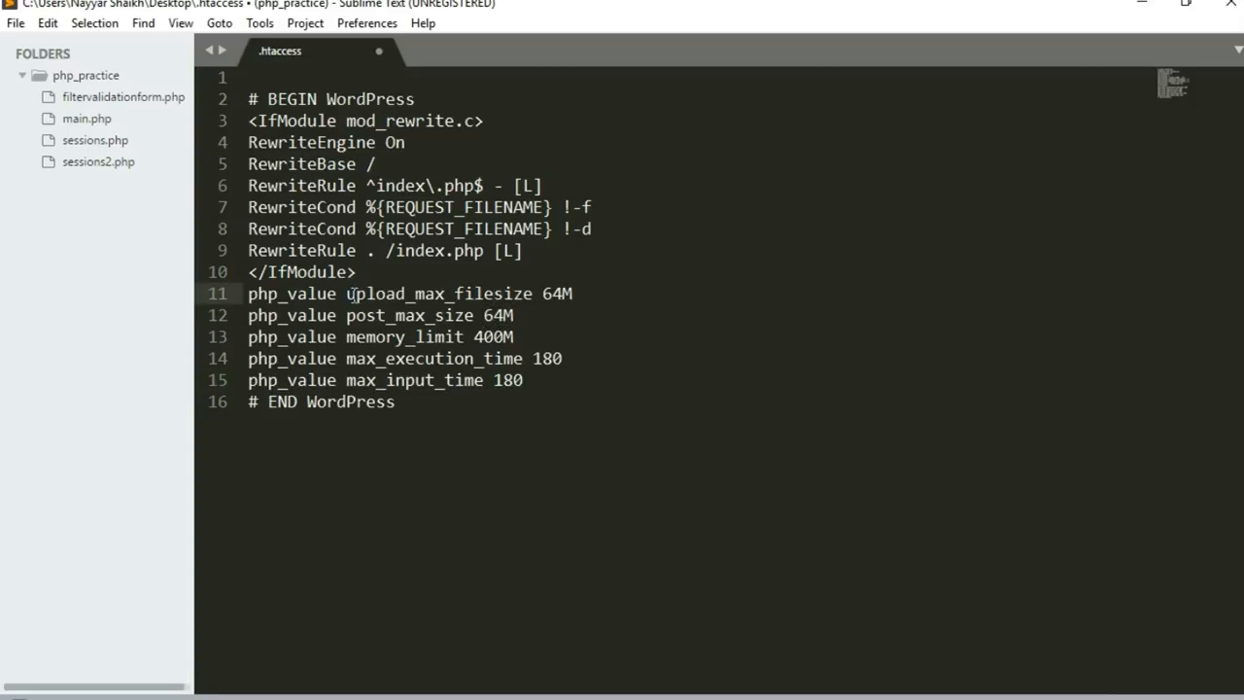
Paste the php_value lines above '# END WordPress' and save .htaccess with Ctrl+S.
click(575, 293)
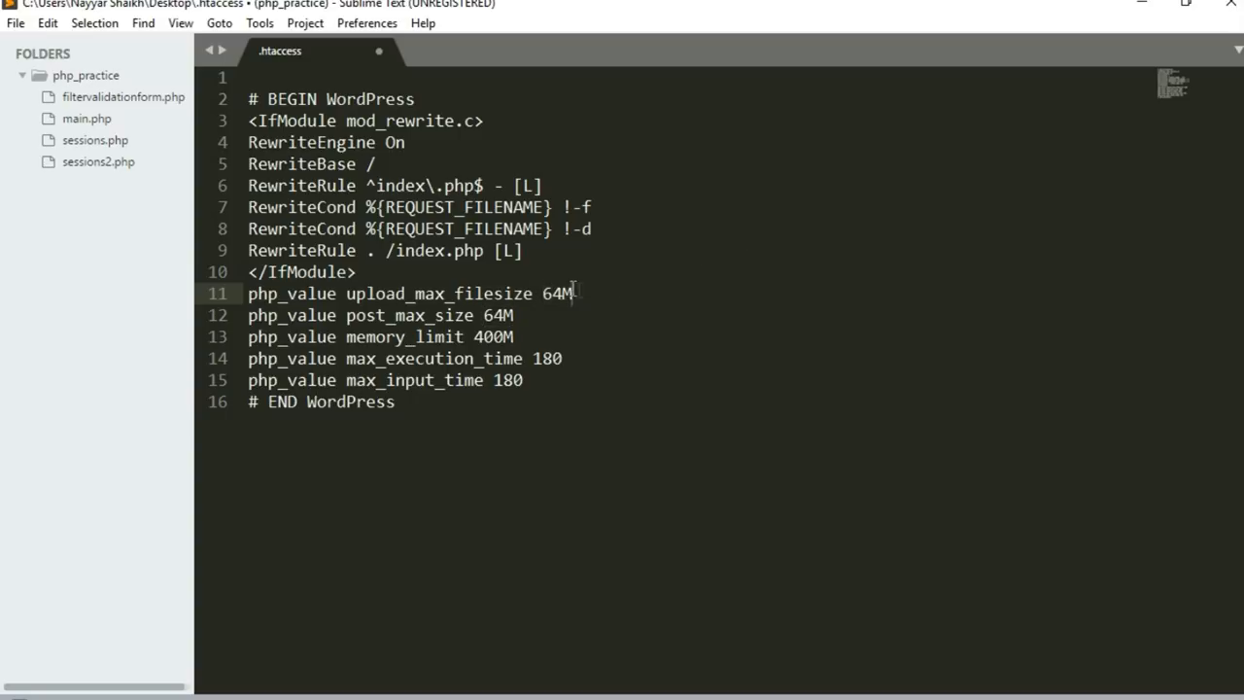
mouse_move(614, 291)
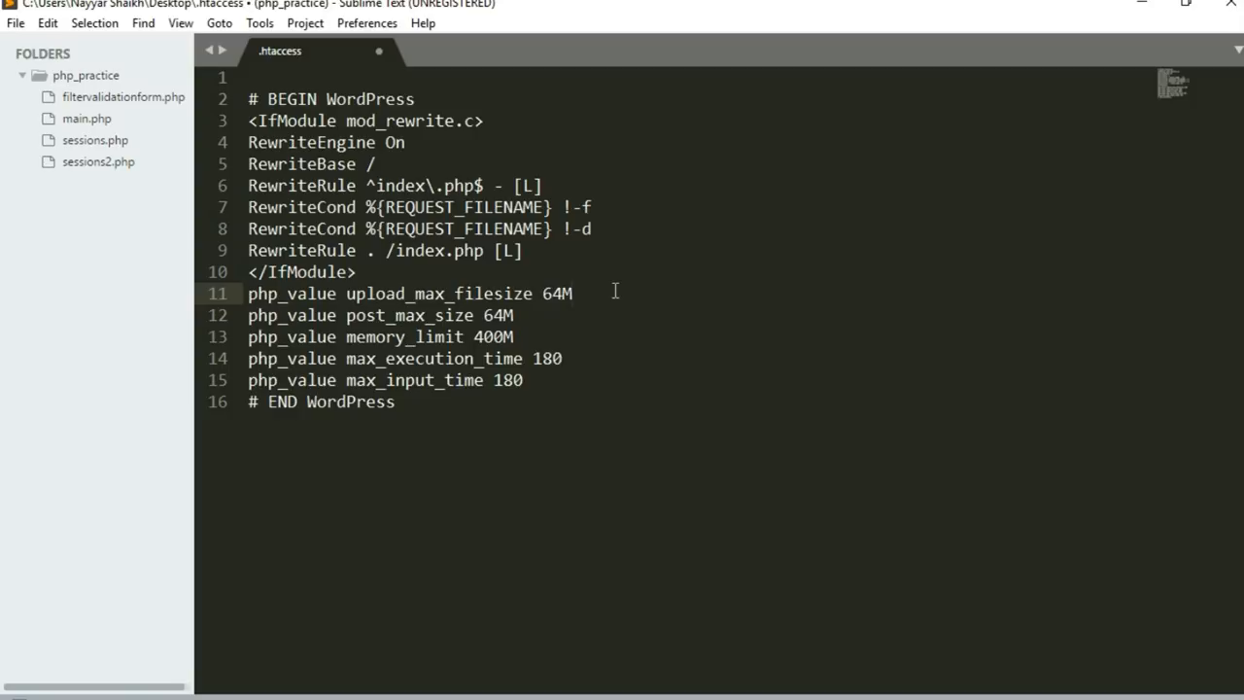
key(ctrl+s)
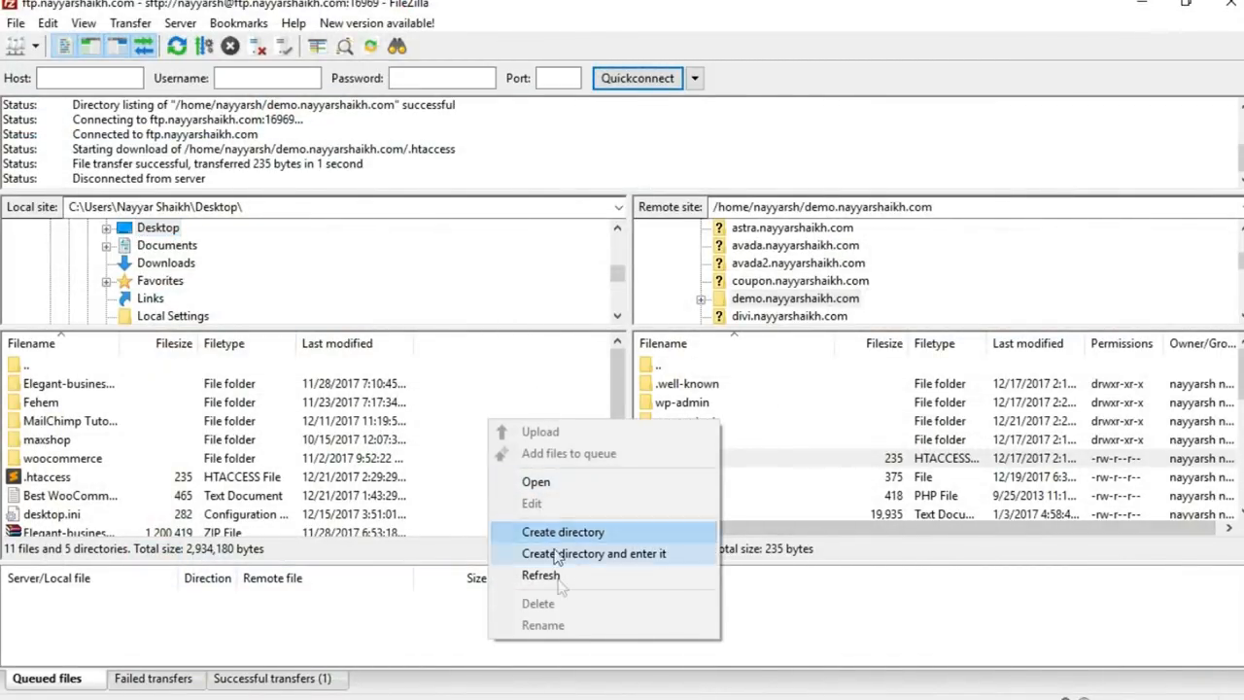
Upload the local .htaccess and overwrite the server's existing copy.
click(540, 576)
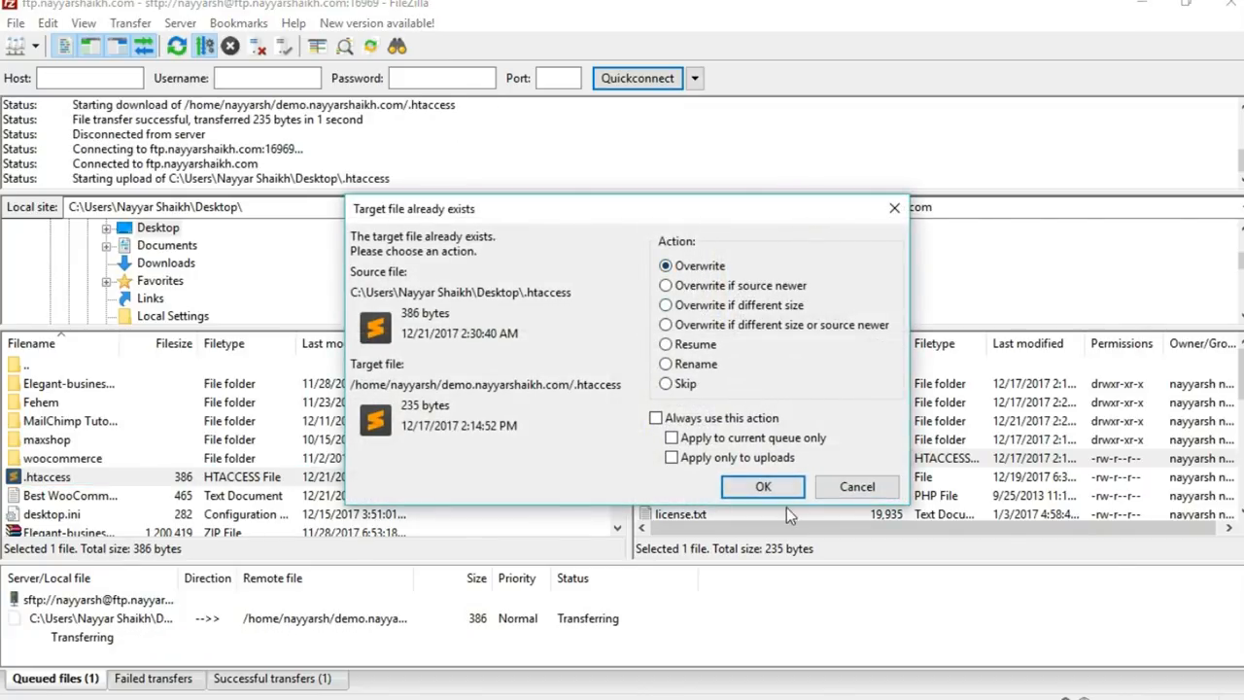
click(762, 485)
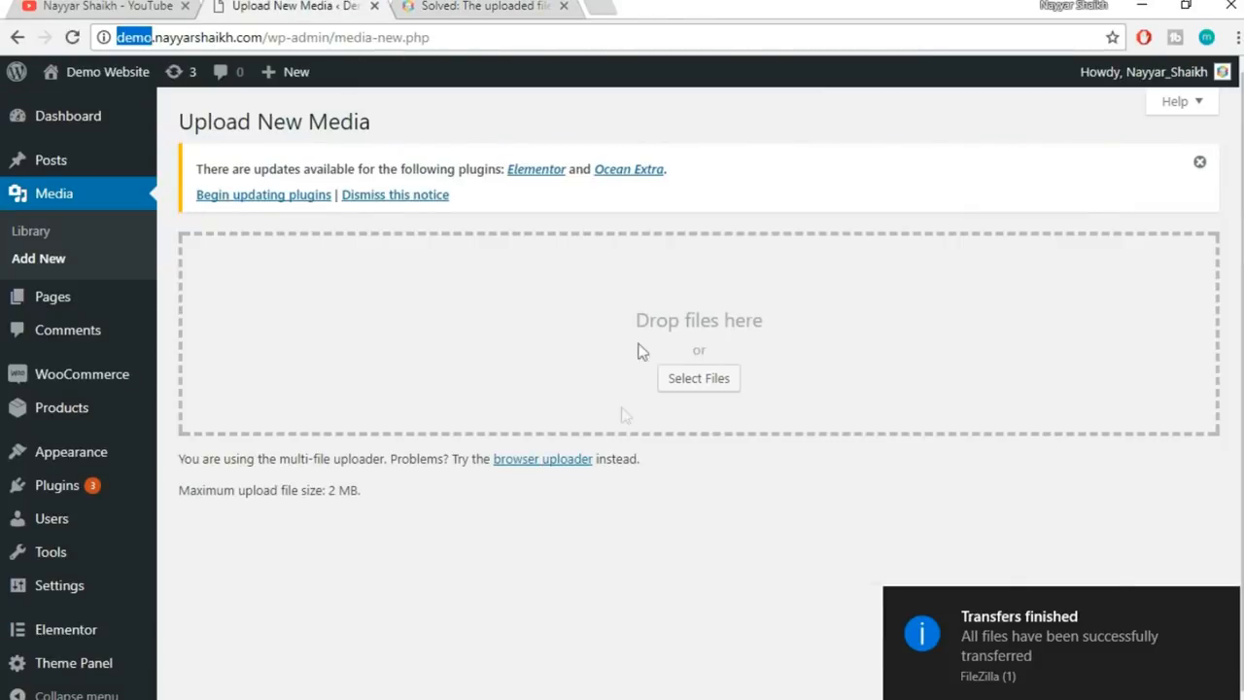
Reload the Upload New Media page and highlight the new 64 MB maximum upload size.
double_click(344, 489)
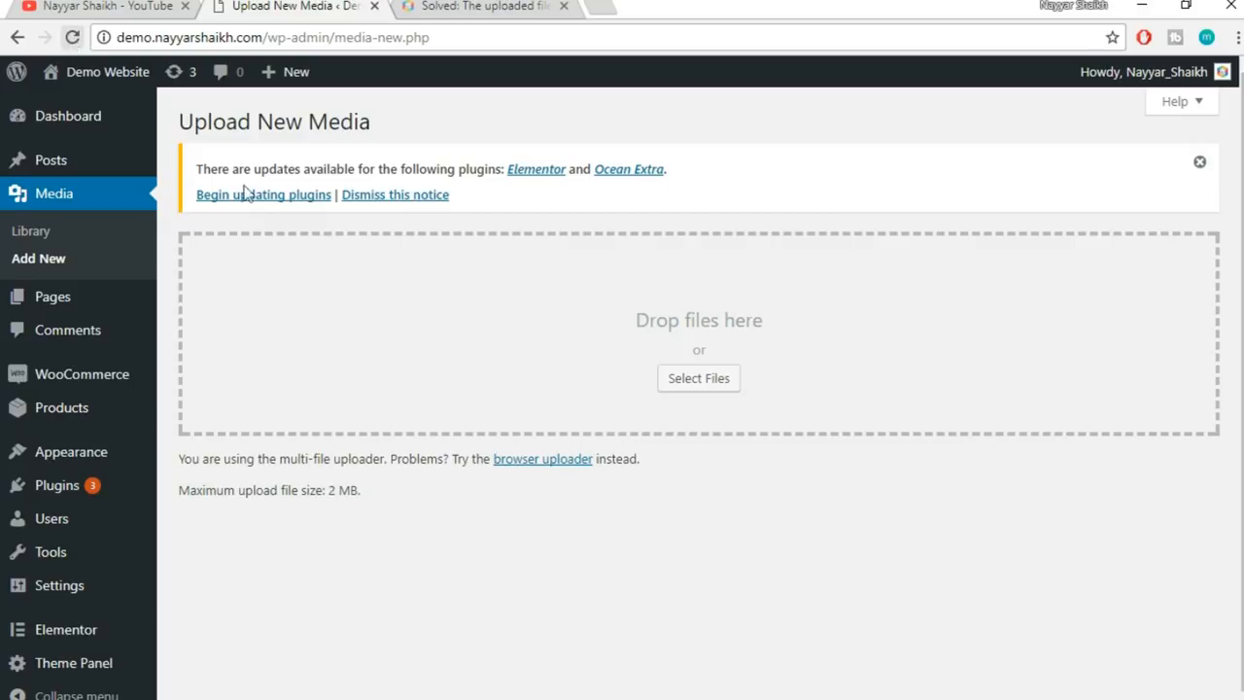
click(72, 37)
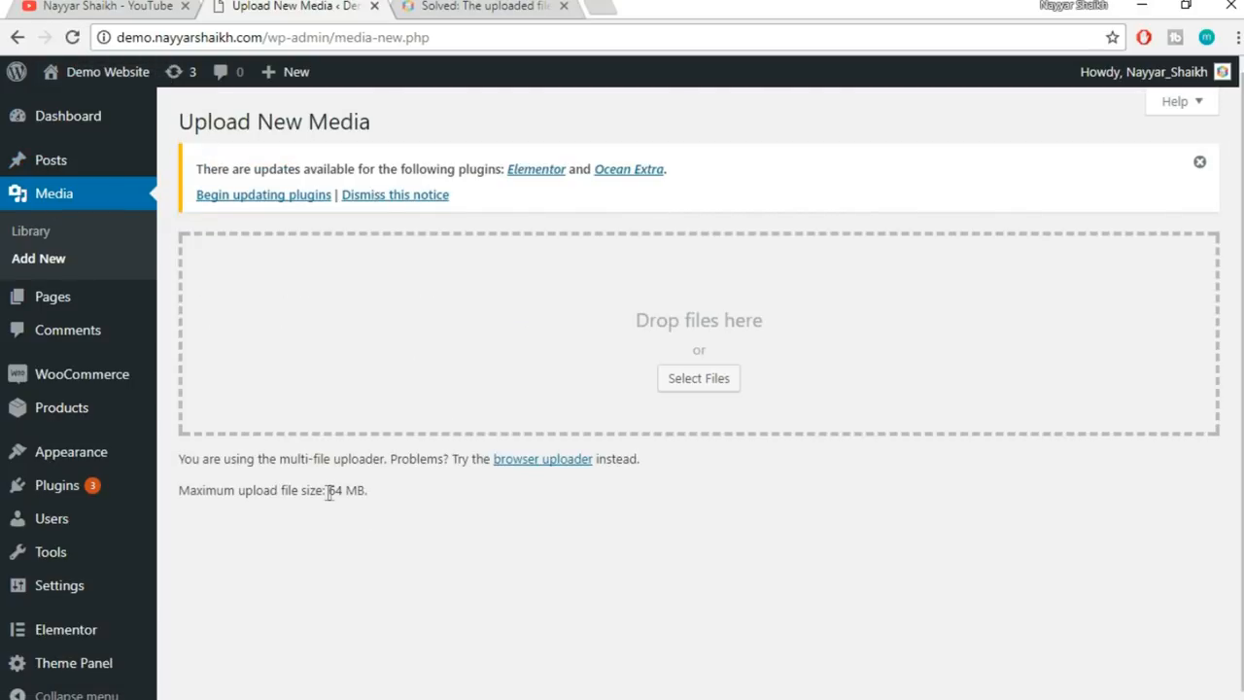
mouse_move(340, 514)
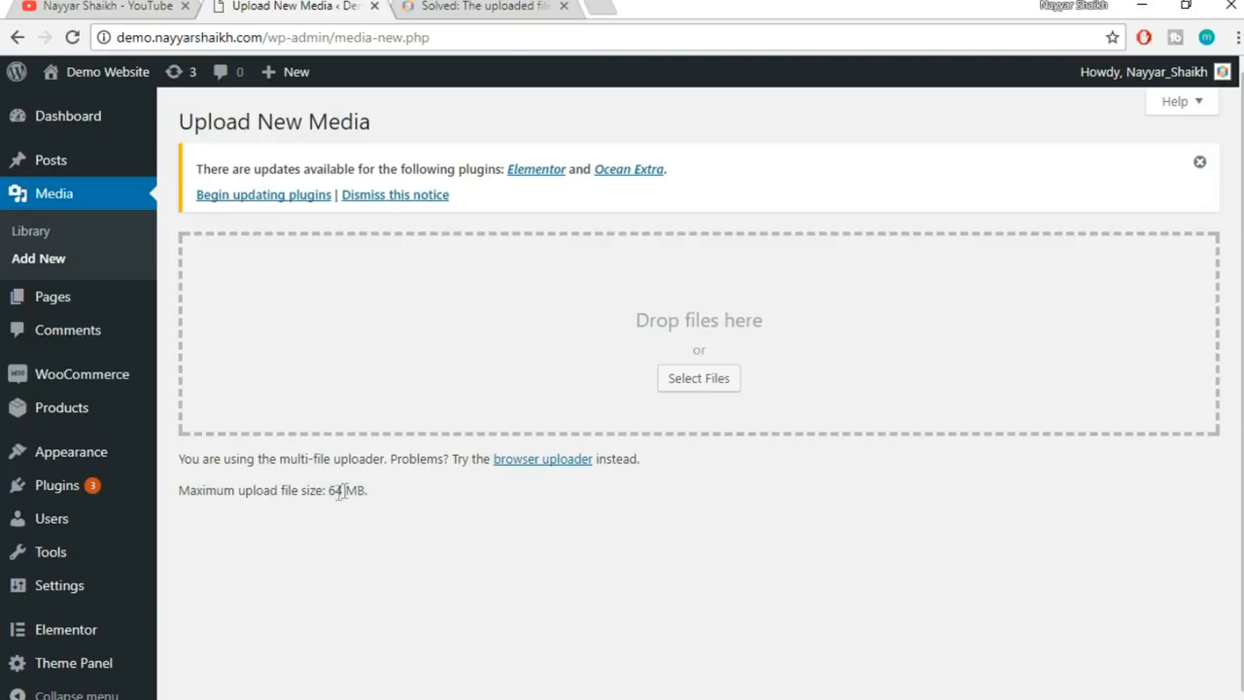
double_click(342, 490)
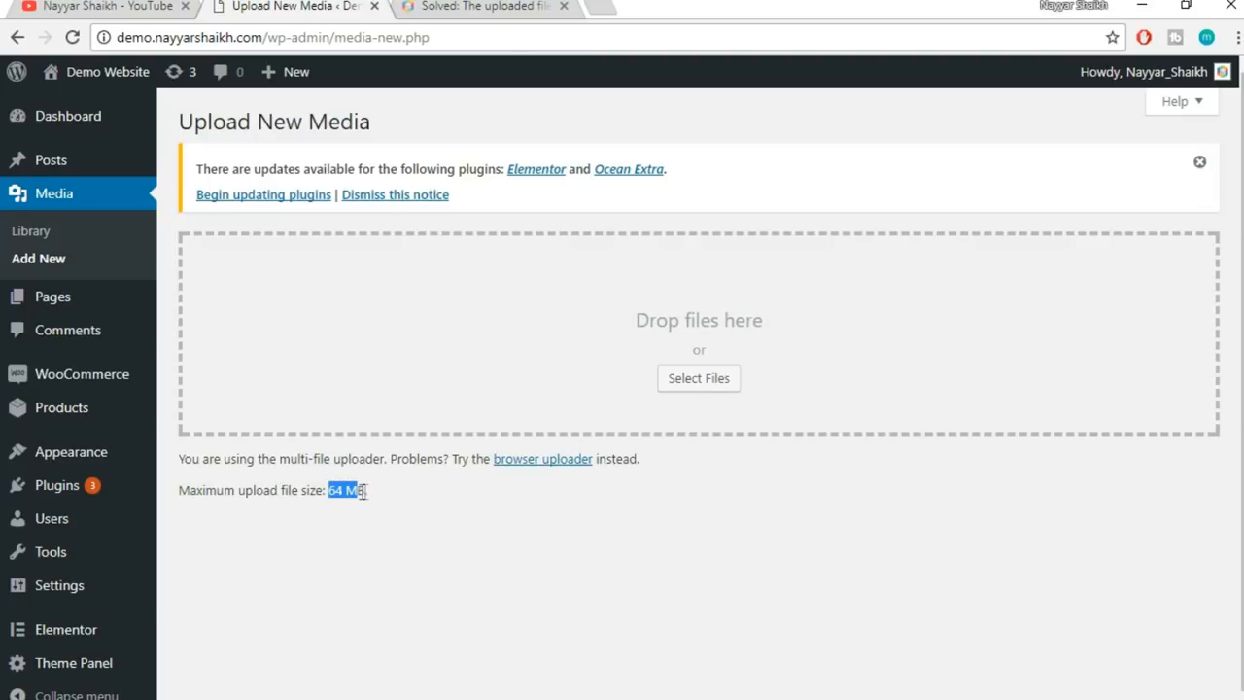